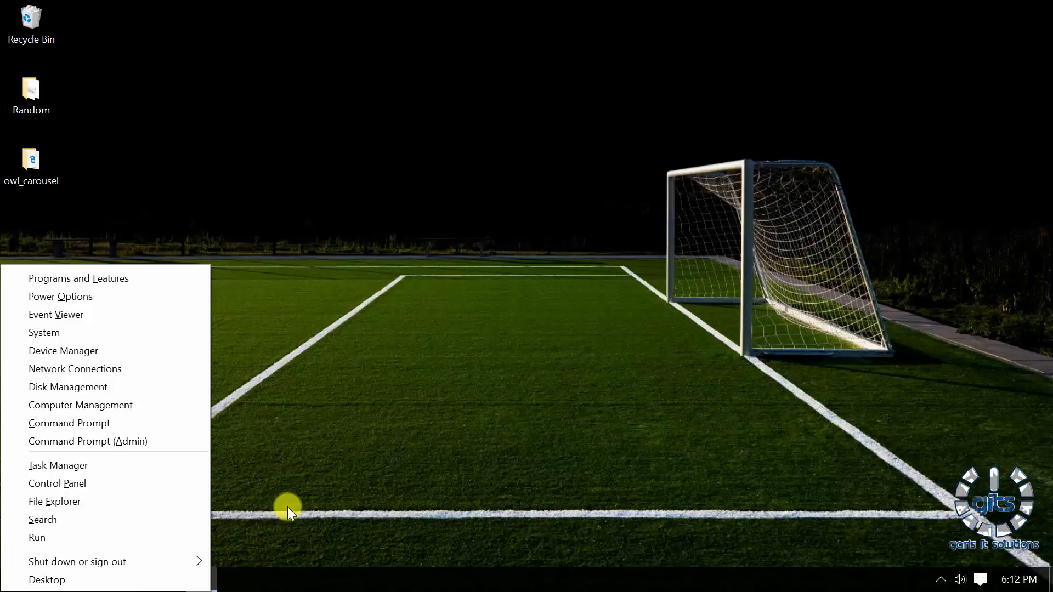
Step: Launch Control Panel from the Start button's Win+X menu
left_click(57, 483)
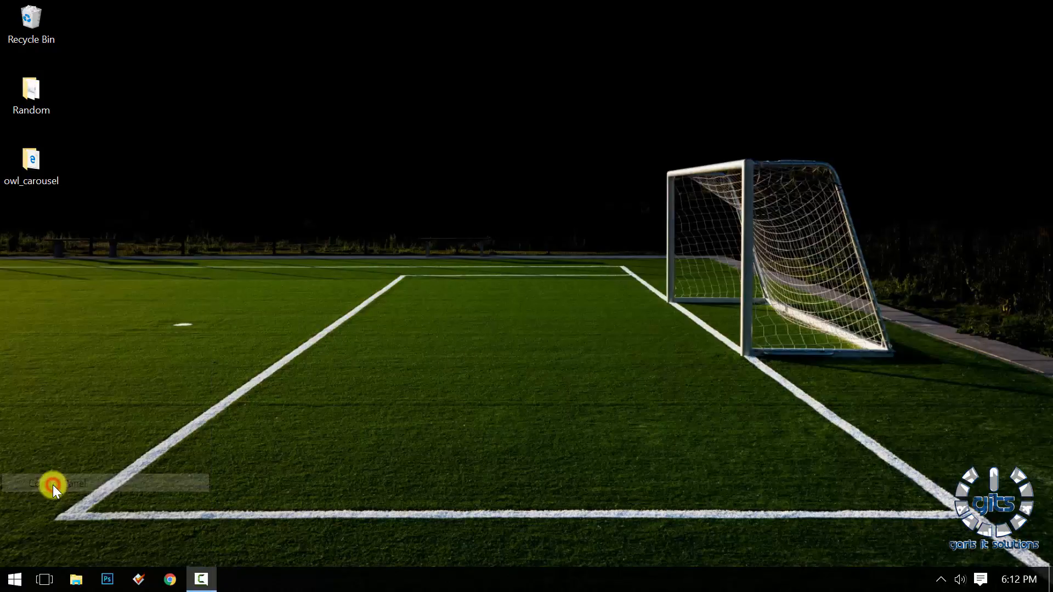
left_click(53, 483)
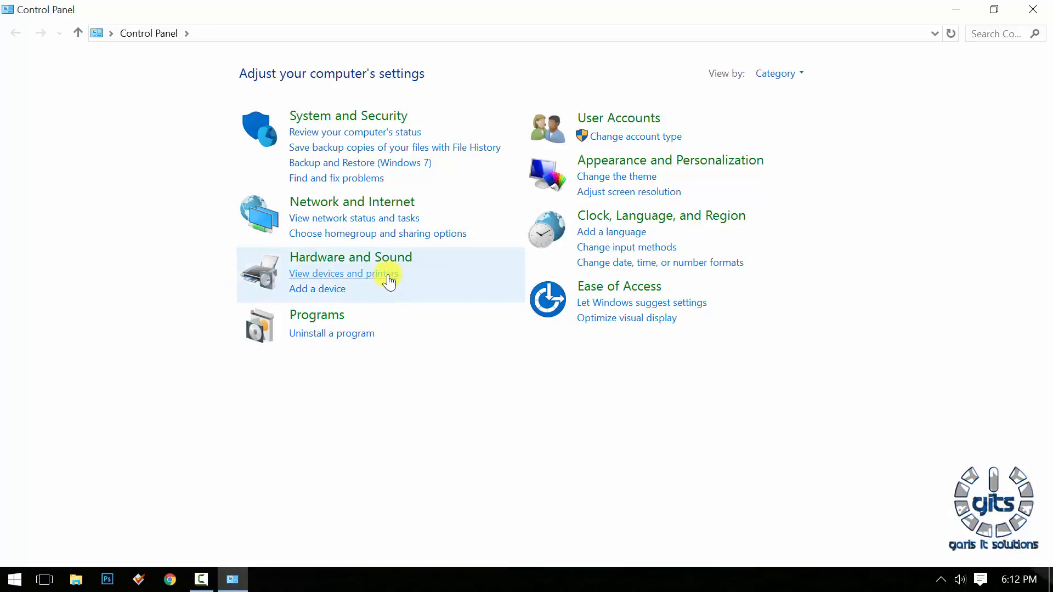
Step: From Devices and Printers, begin adding an unlisted printer by TCP/IP address
left_click(345, 274)
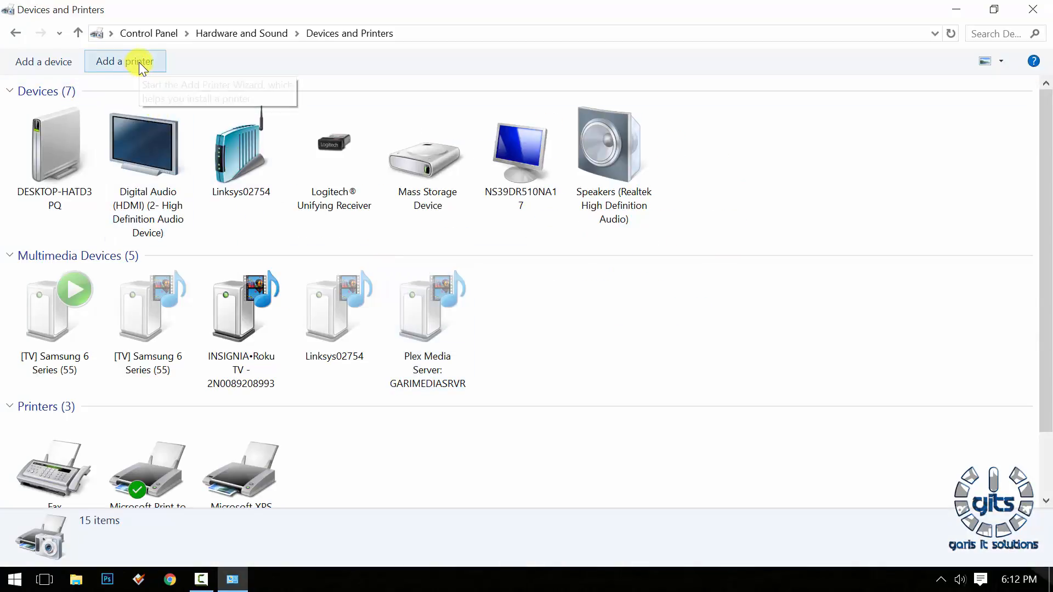
left_click(125, 62)
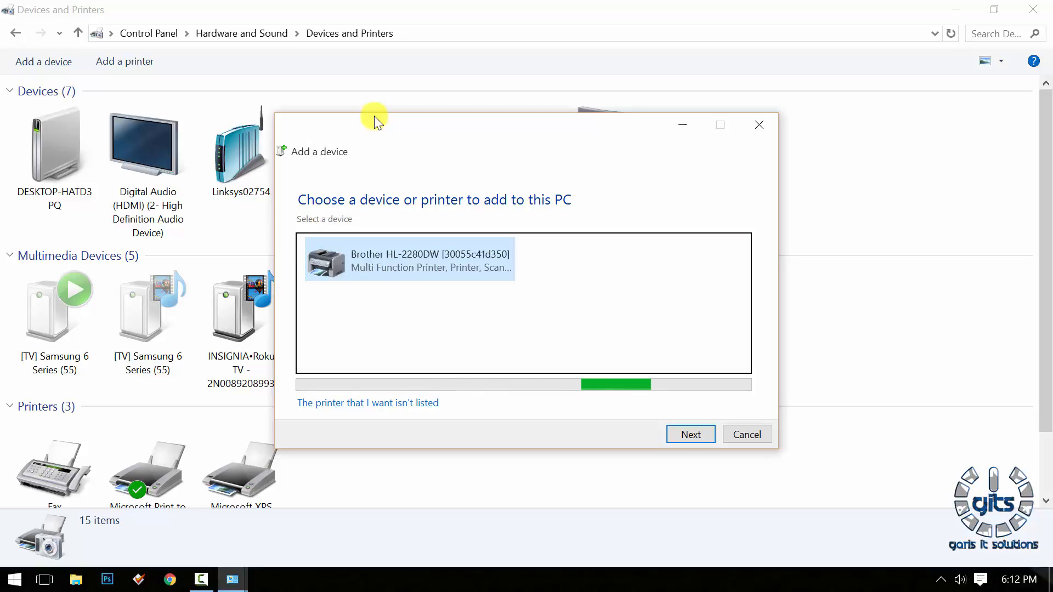
mouse_move(345, 205)
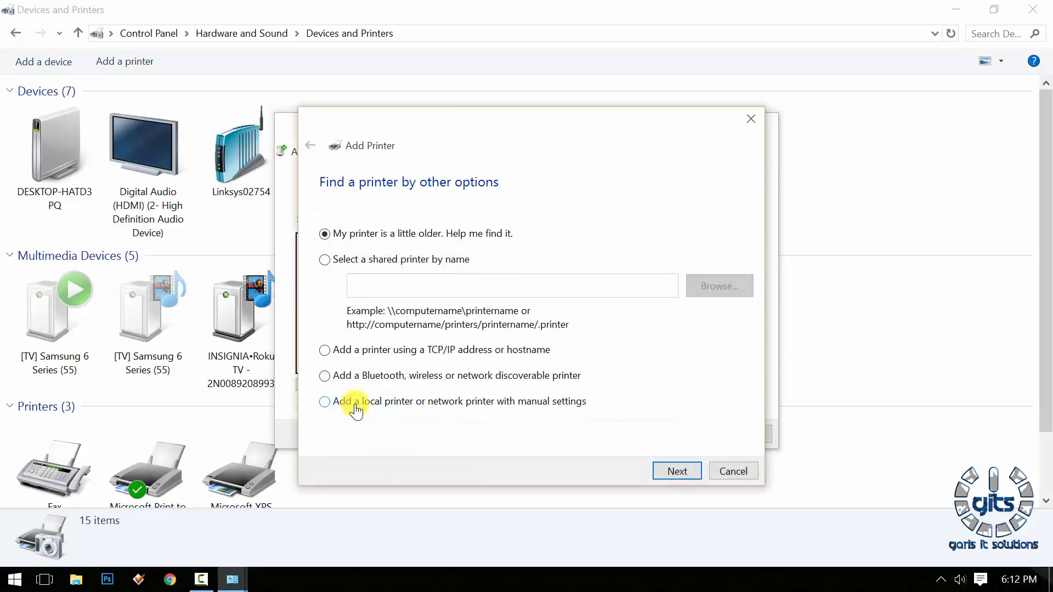
left_click(325, 350)
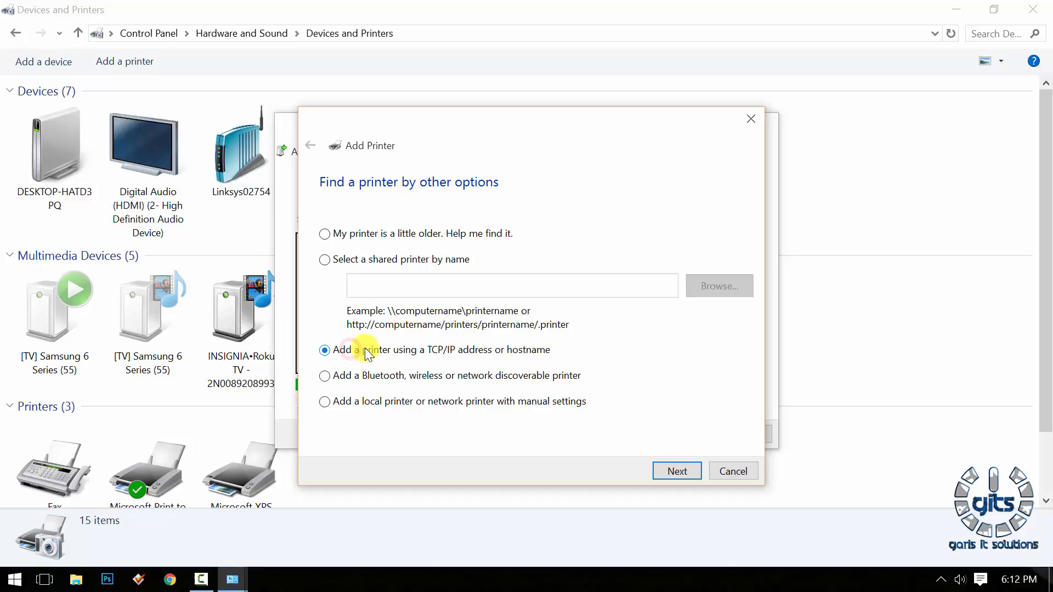
left_click(677, 472)
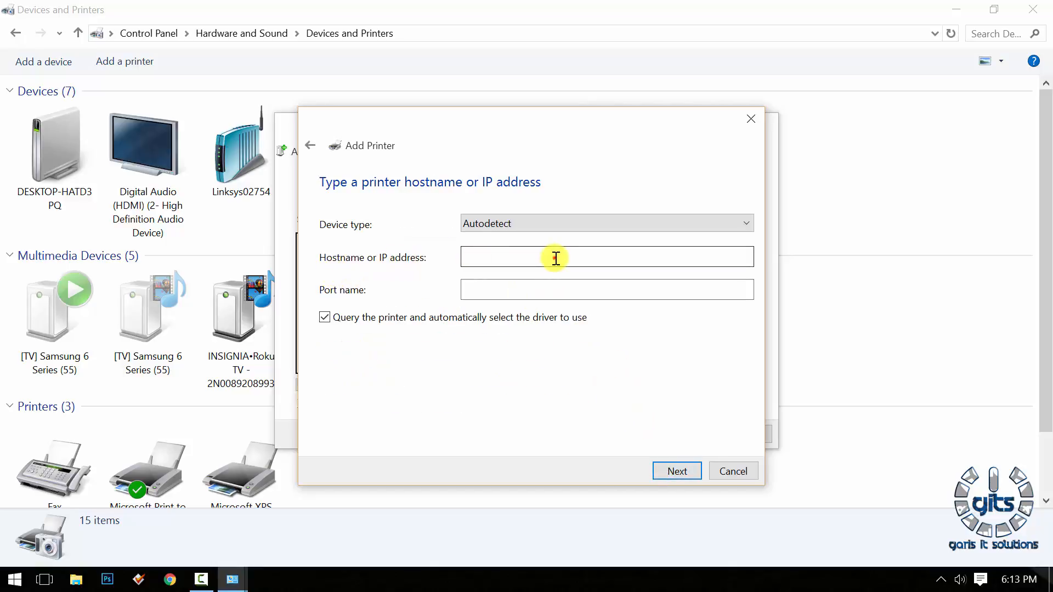
Step: Enter address 192.168.1.192 with port name '192.168.1.192 - ROOM PRINTER' and continue
type("192.168")
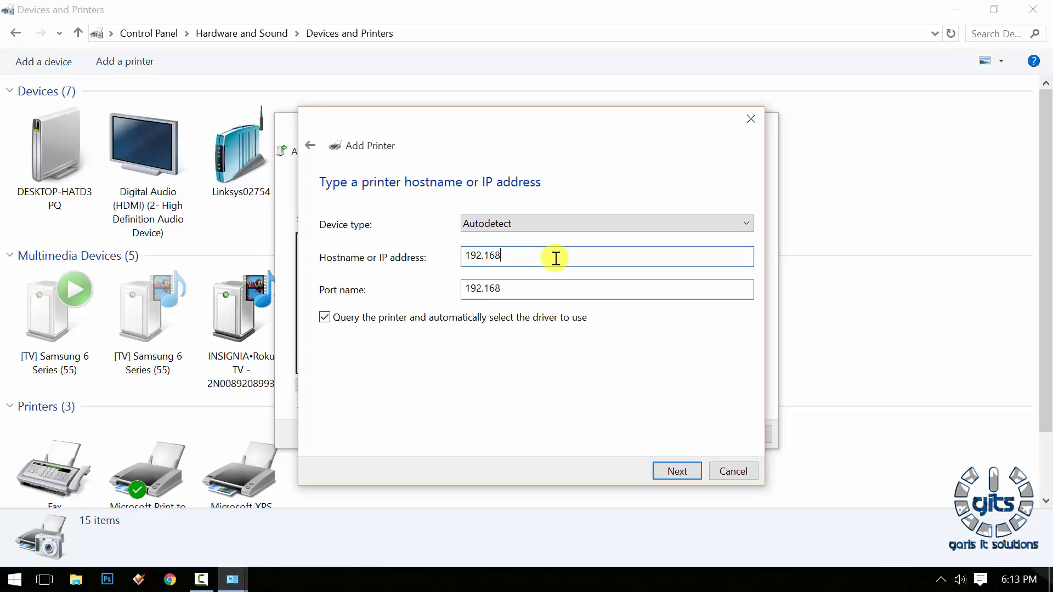
type(".")
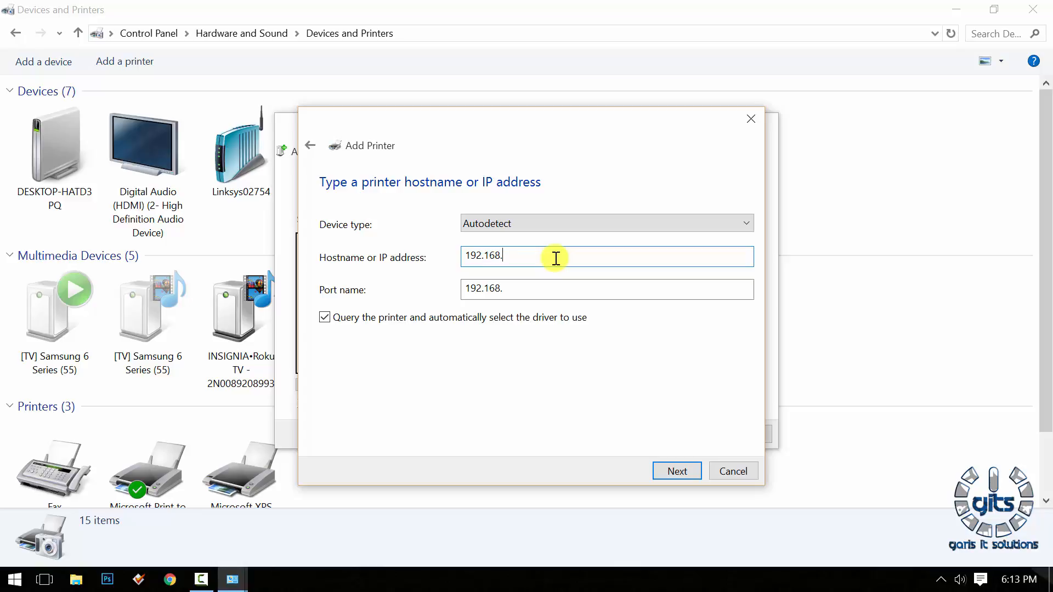
type("1.192")
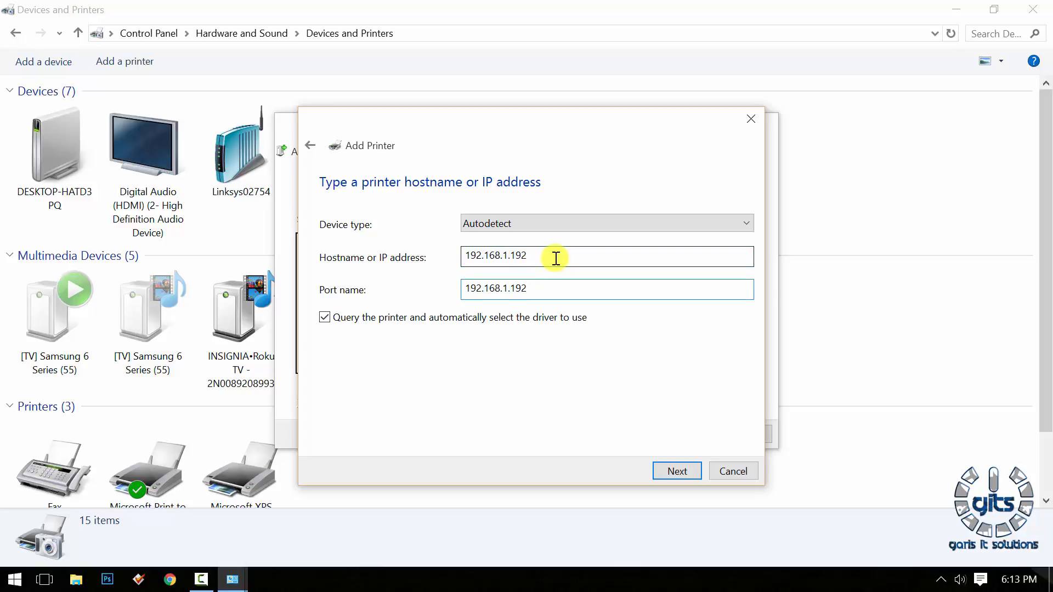
type("- ROOM")
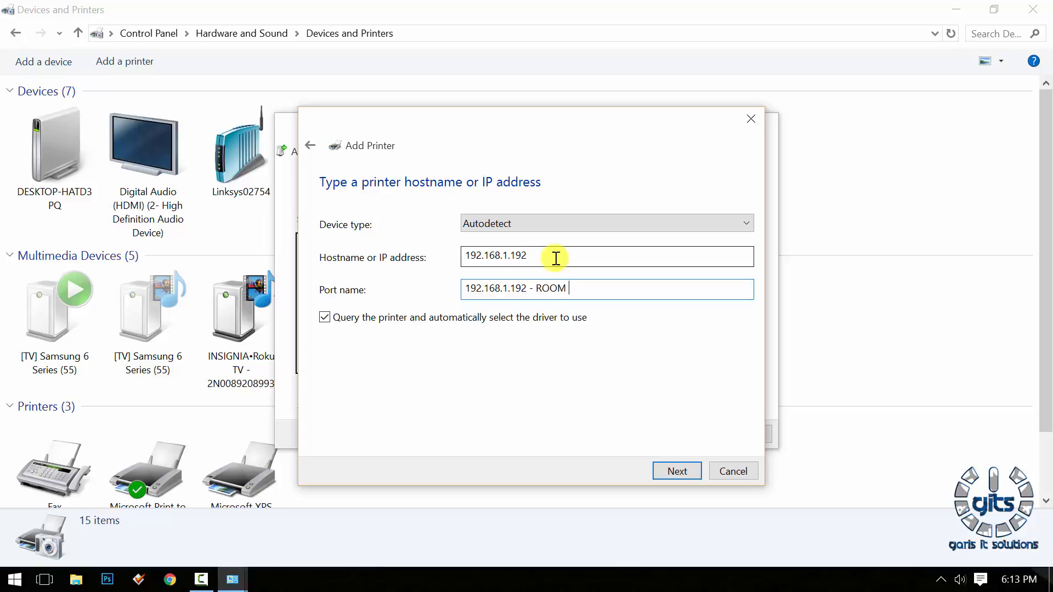
type("PRINTER")
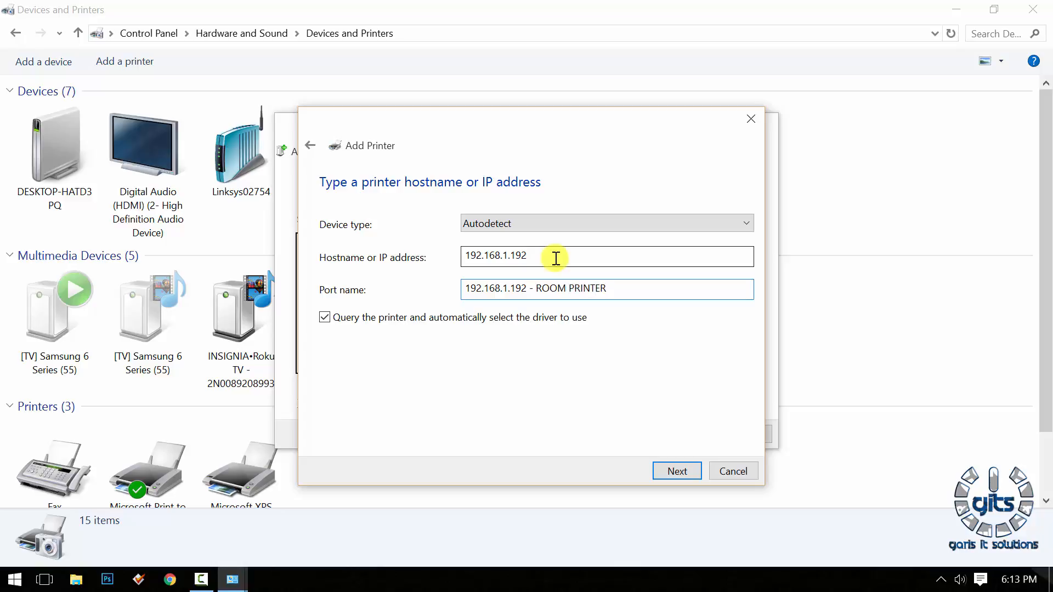
left_click(627, 289)
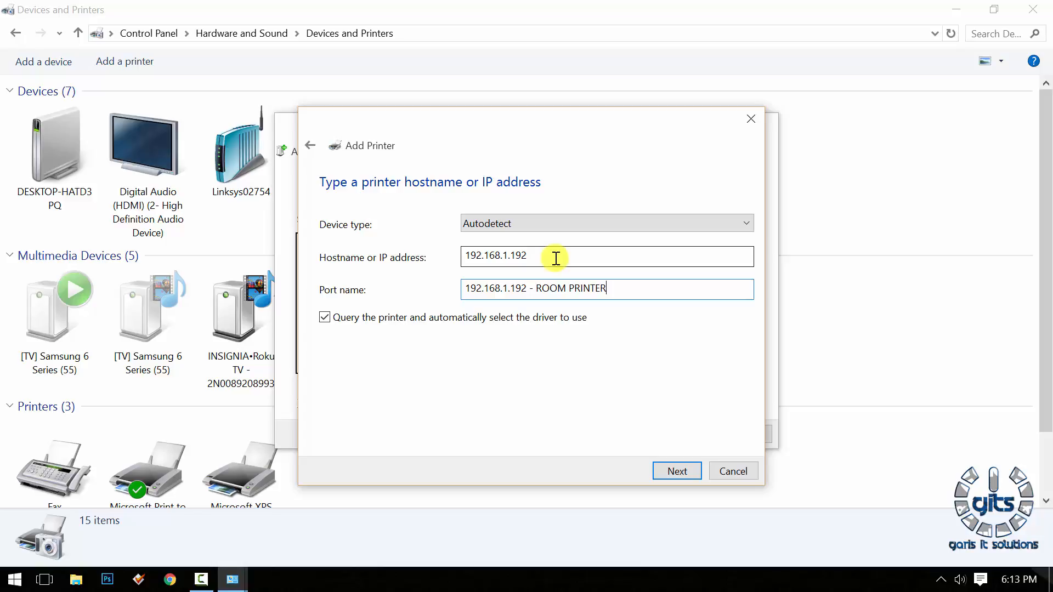
mouse_move(518, 323)
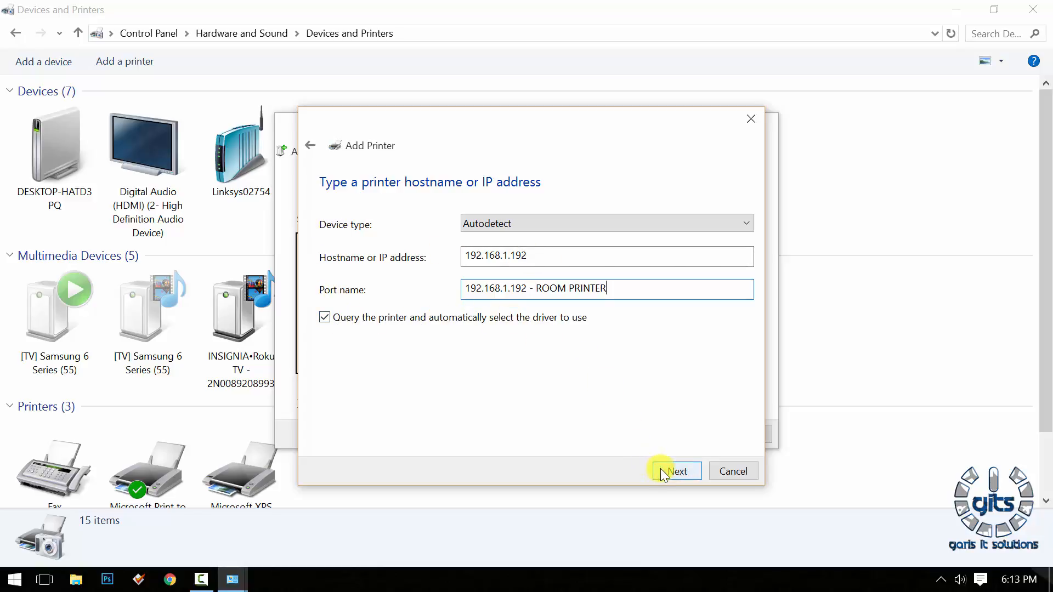
left_click(678, 472)
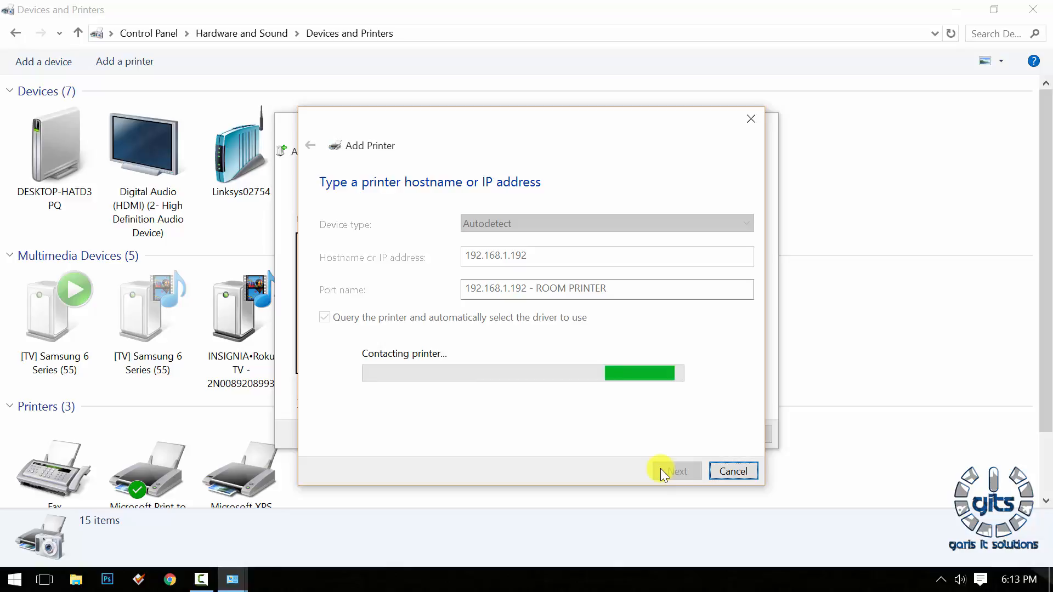
Step: Proceed once the Brother HL-2280DW is contacted and its class driver installed
left_click(677, 472)
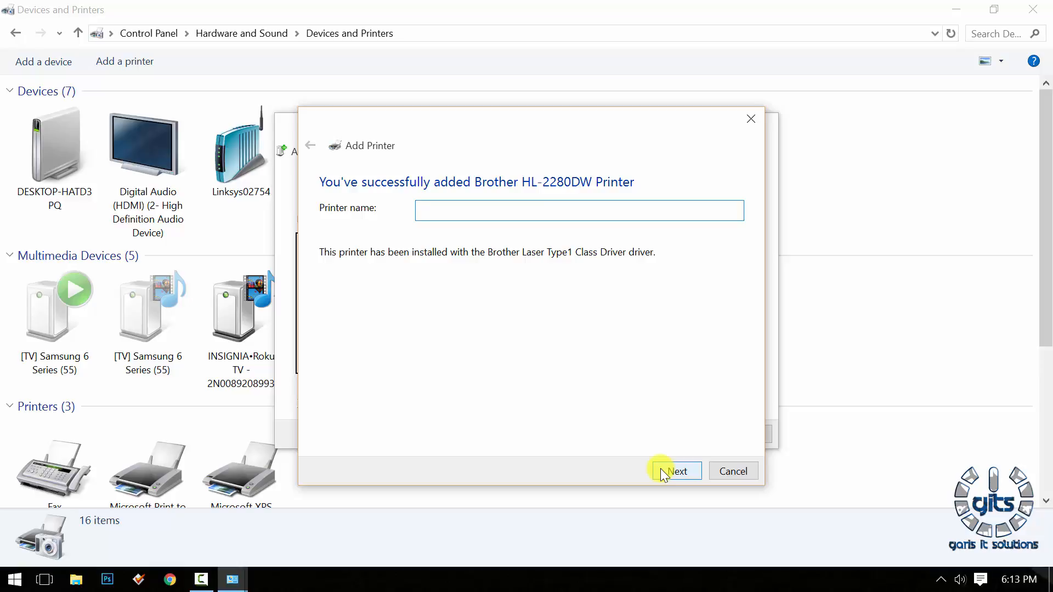
Step: Name the printer '192.168.1.192 - ROOM PRITNER', leave it unshared, and finish the wizard
type("192.168.1.")
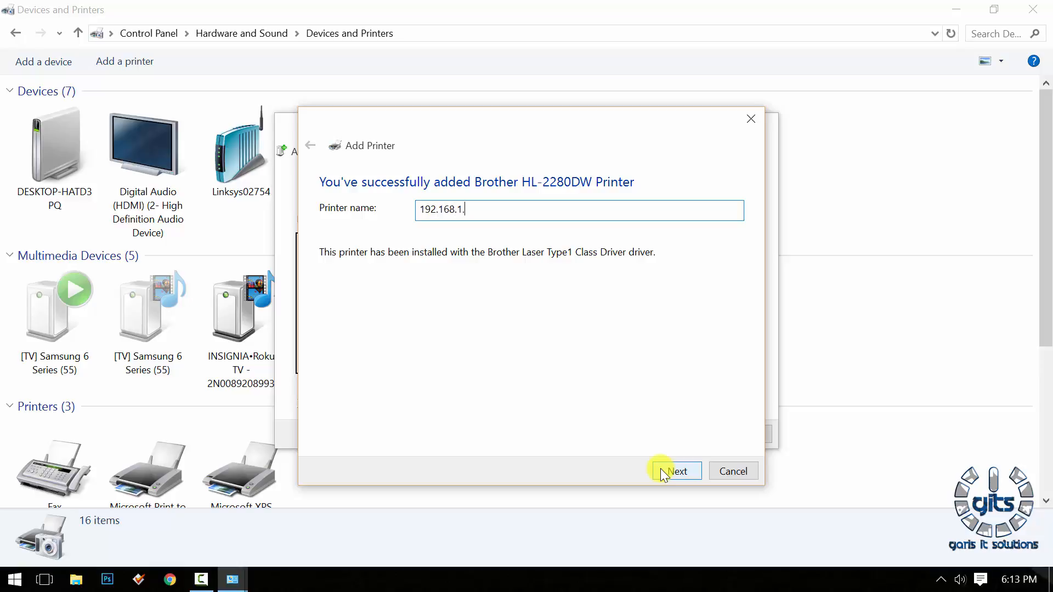
type("192")
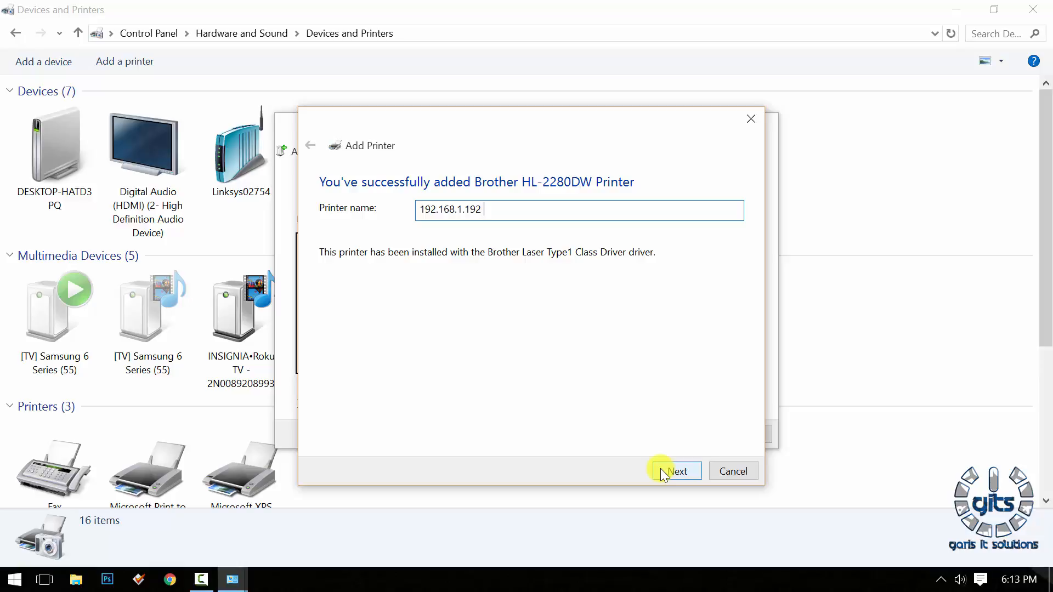
type("- ROO")
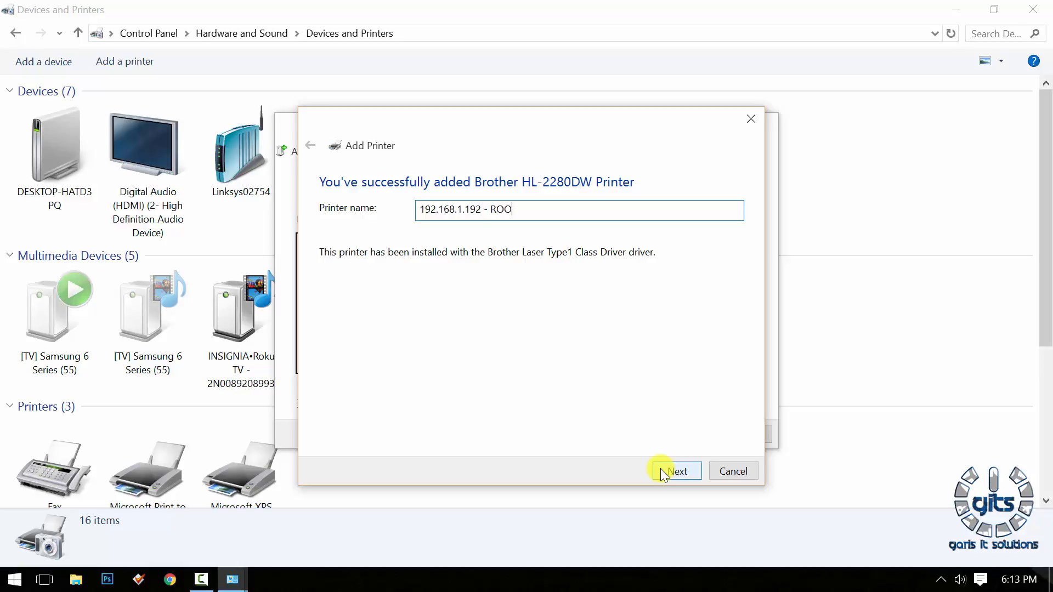
type("M PRITNER")
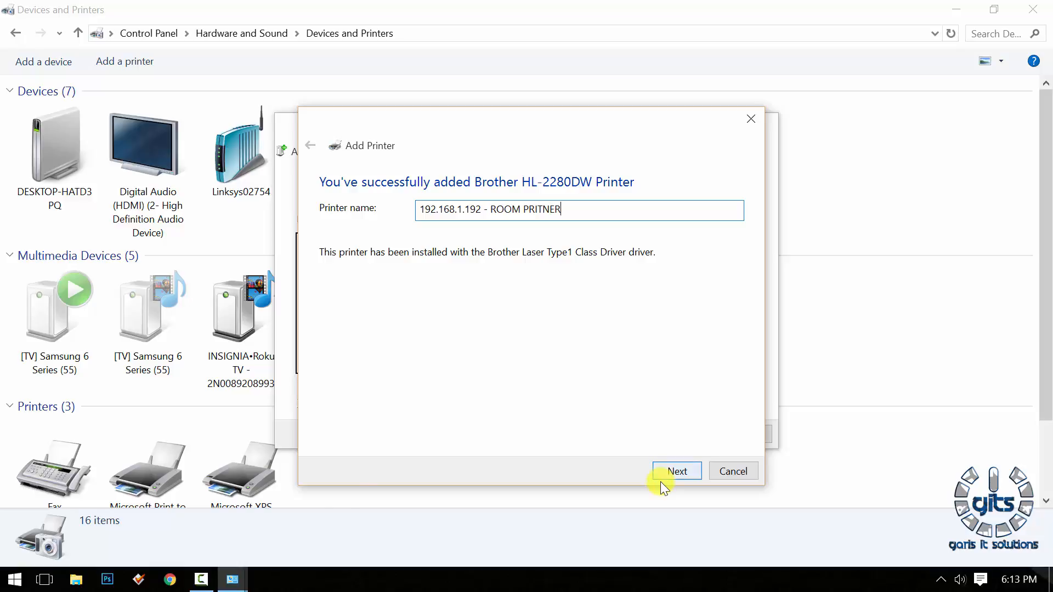
left_click(677, 471)
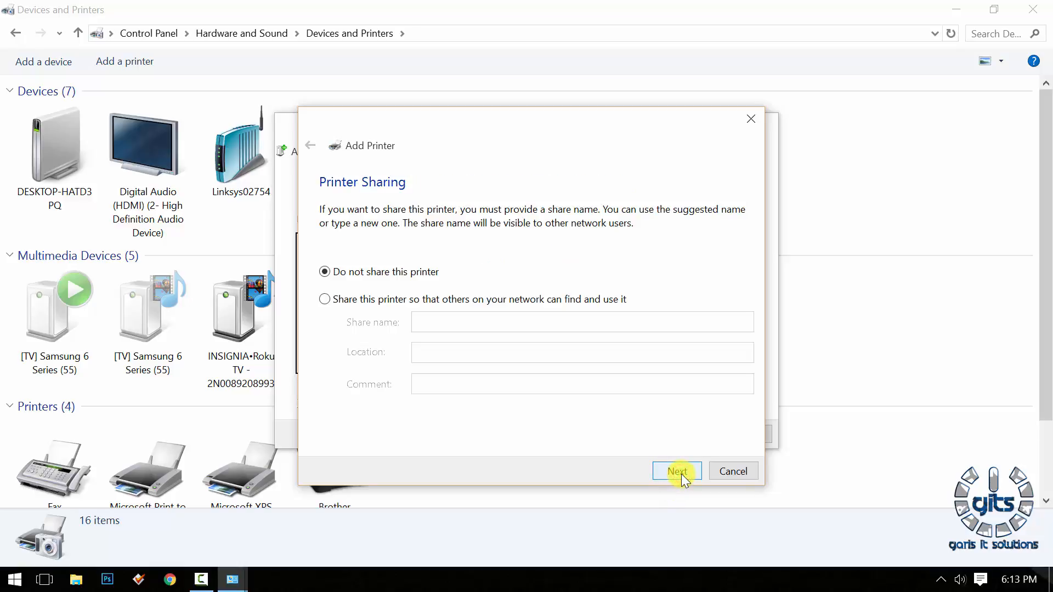
left_click(678, 472)
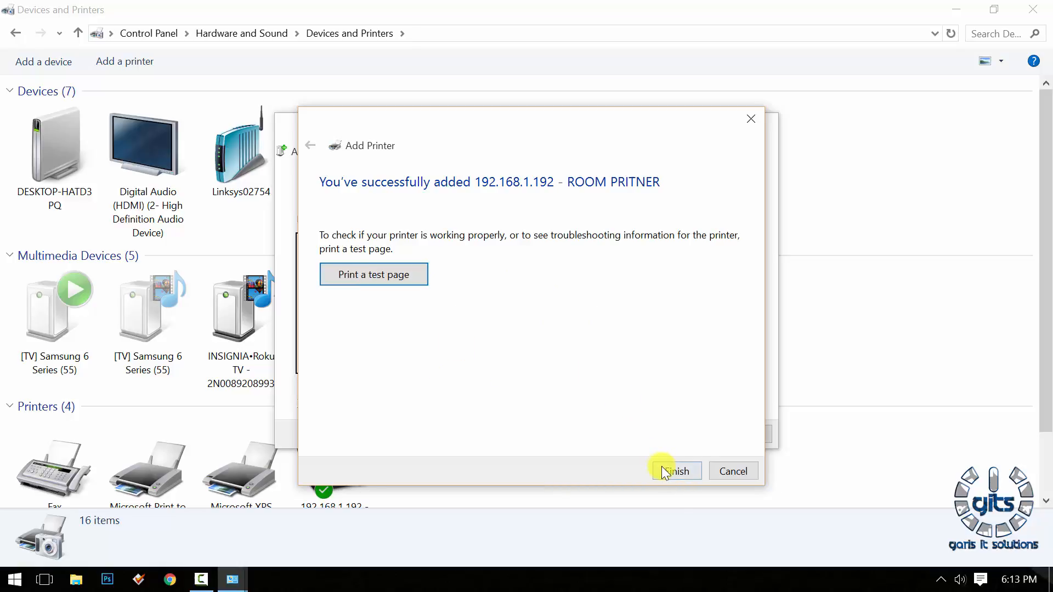
left_click(676, 472)
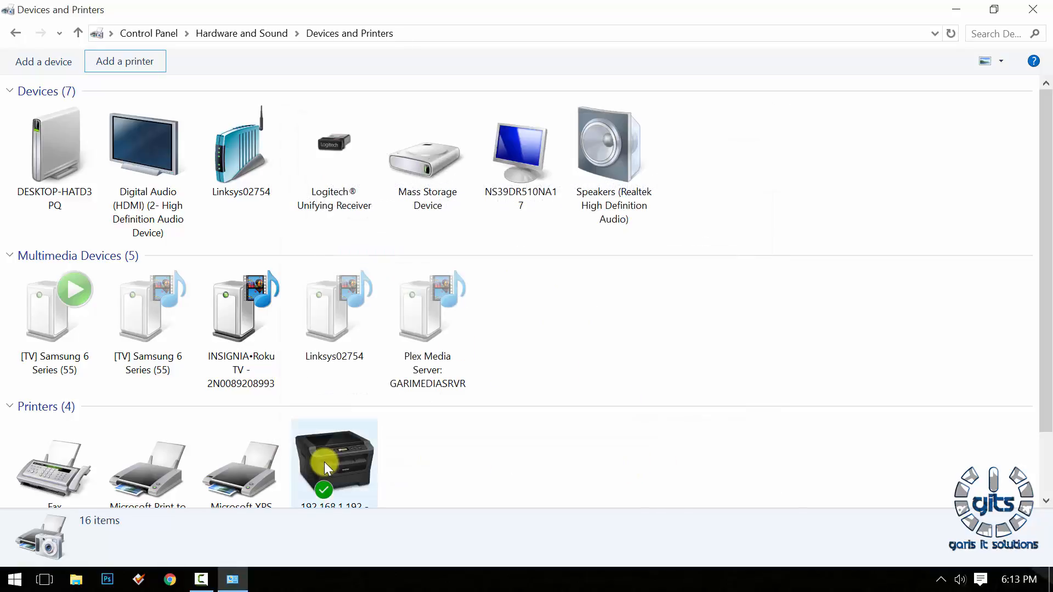
Step: Select the new ROOM PRITNER printer to reveal its Brother HL-2280DW status details
left_click(328, 466)
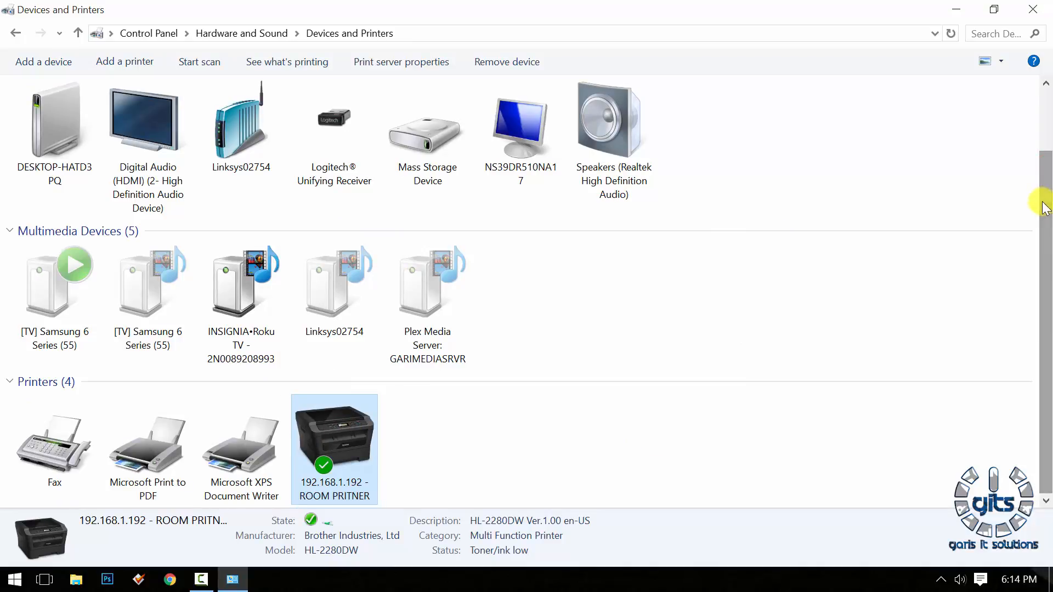
mouse_move(324, 485)
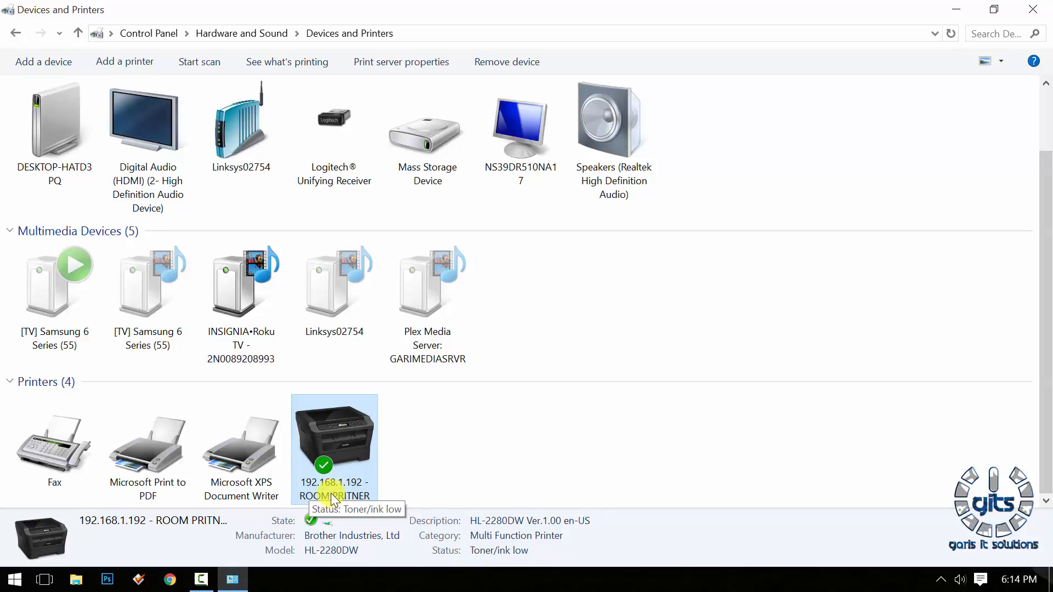
mouse_move(408, 483)
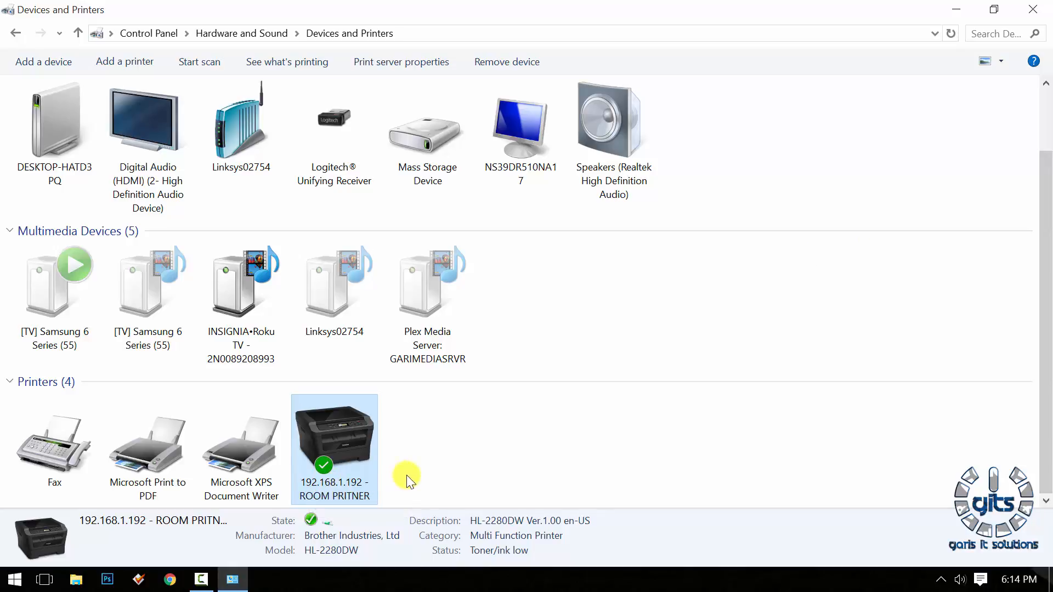